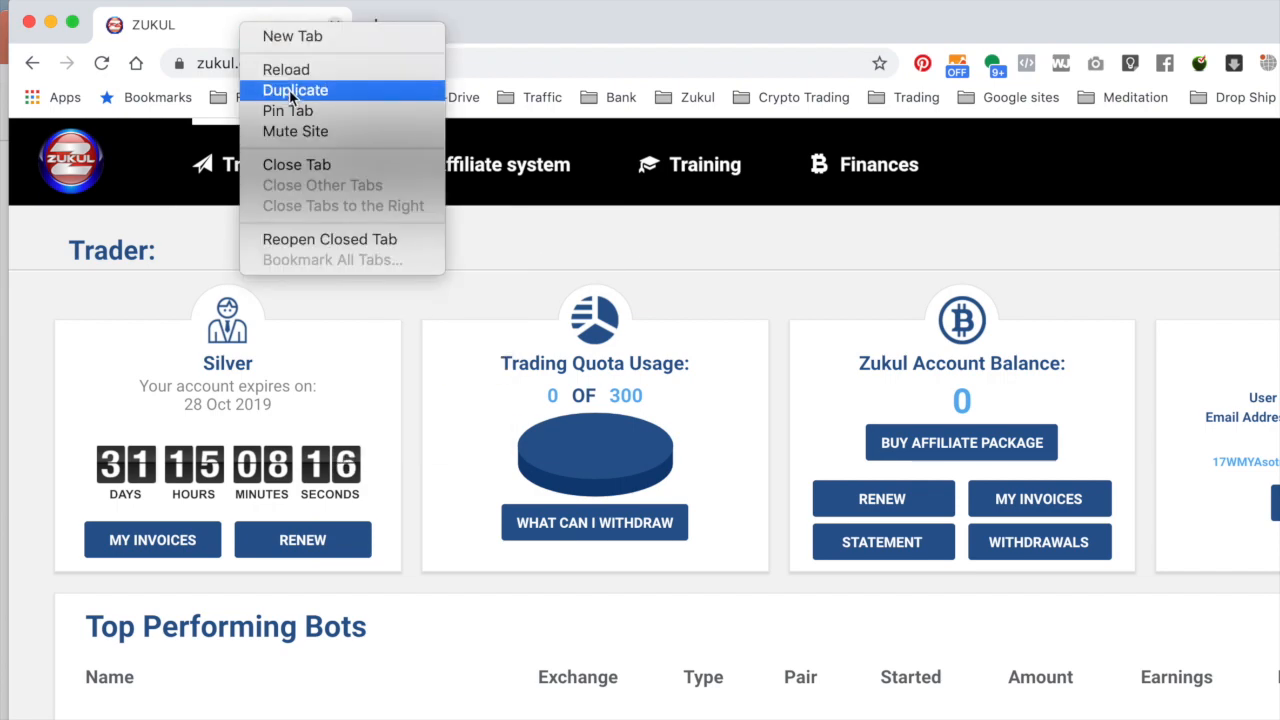
Duplicate the ZUKUL tab in Chrome so two copies are open.
left_click(295, 90)
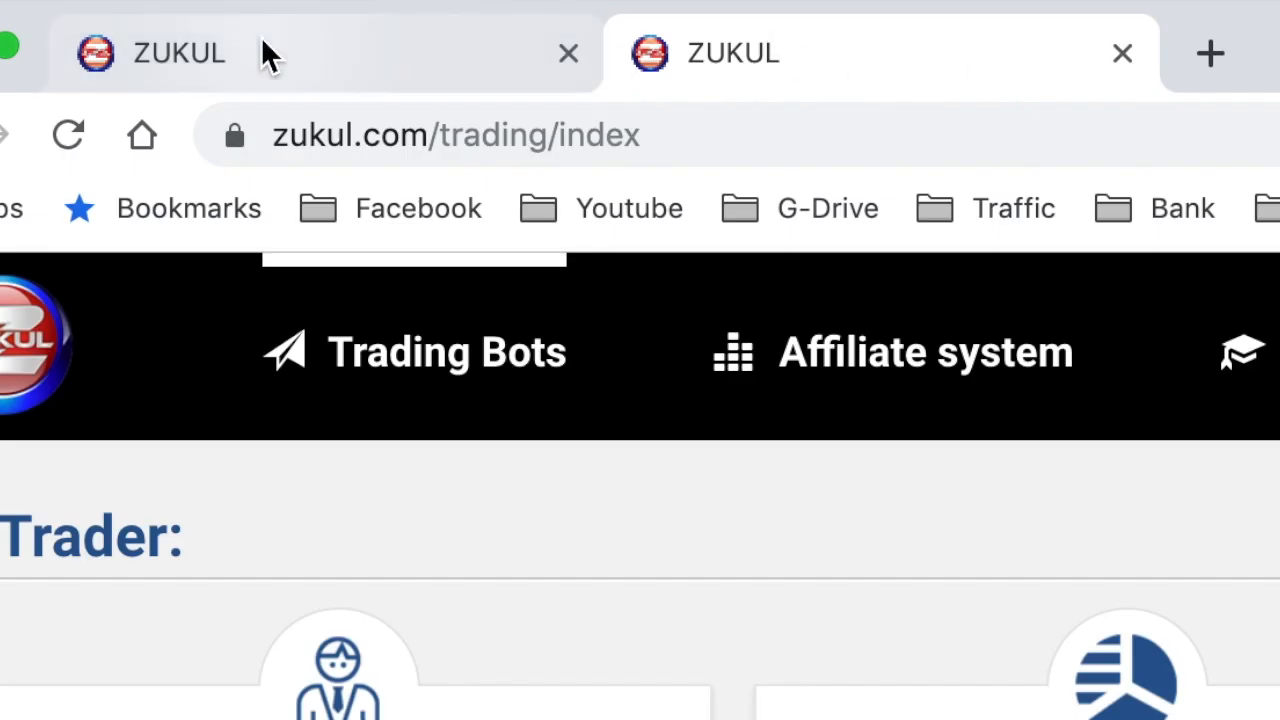
mouse_move(395, 58)
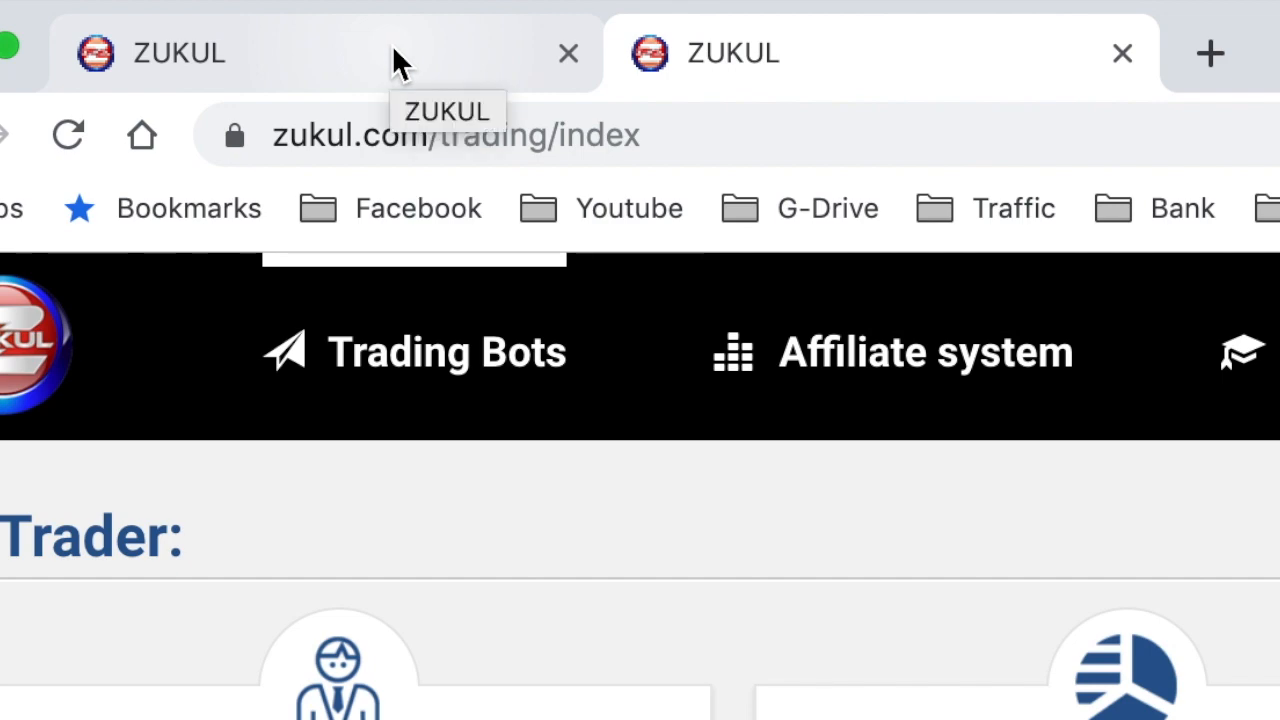
Start a new bot from View All Bots and review exchanges CEX.IO and Pro Coinbase.
scroll("down", 3)
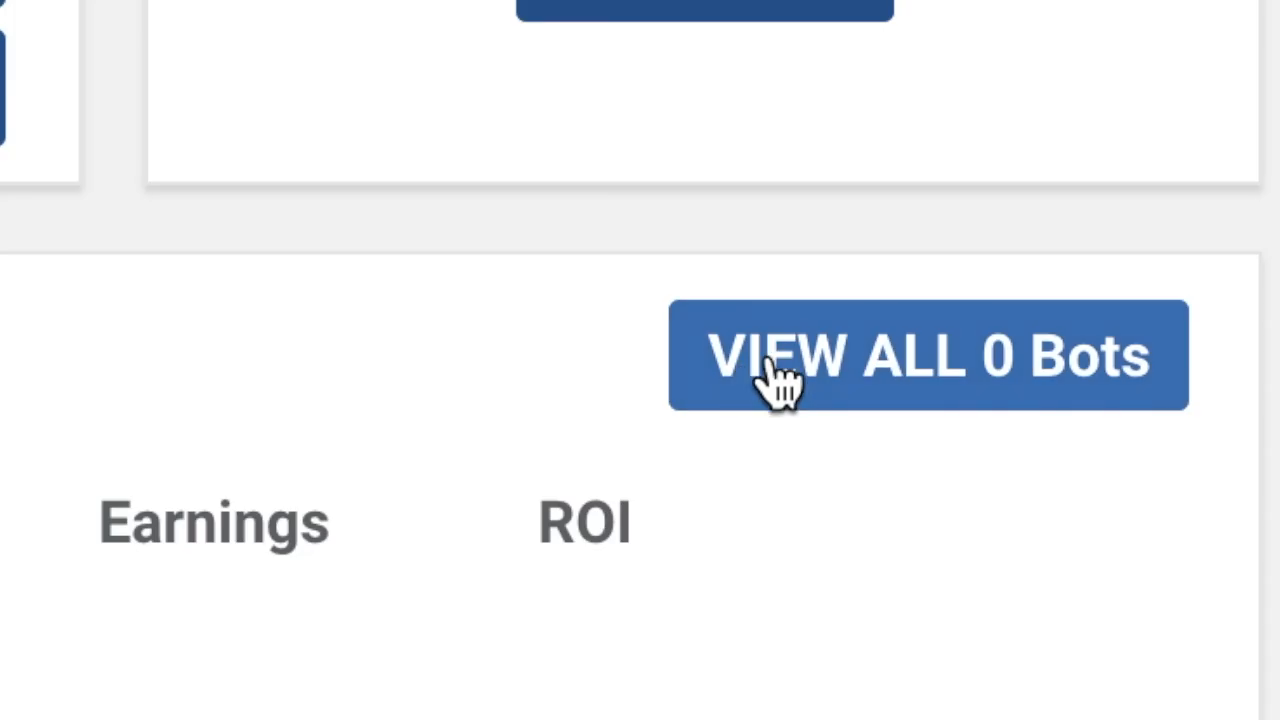
left_click(928, 355)
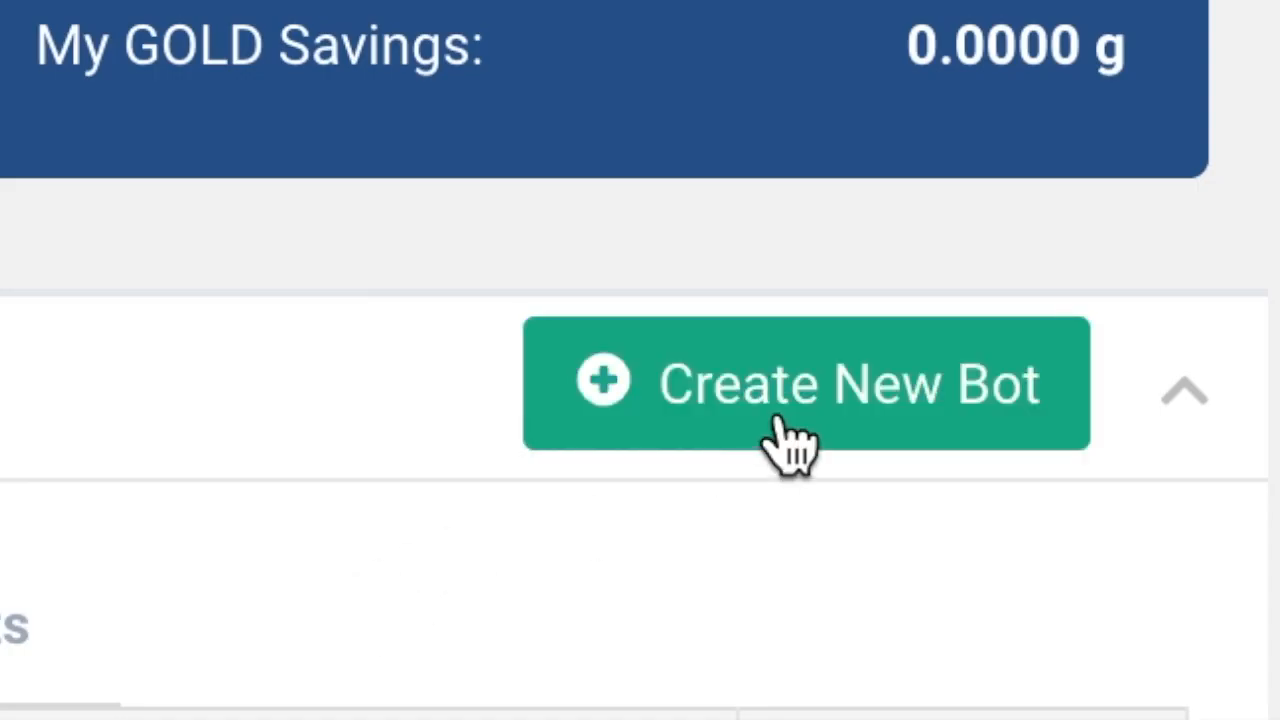
left_click(805, 382)
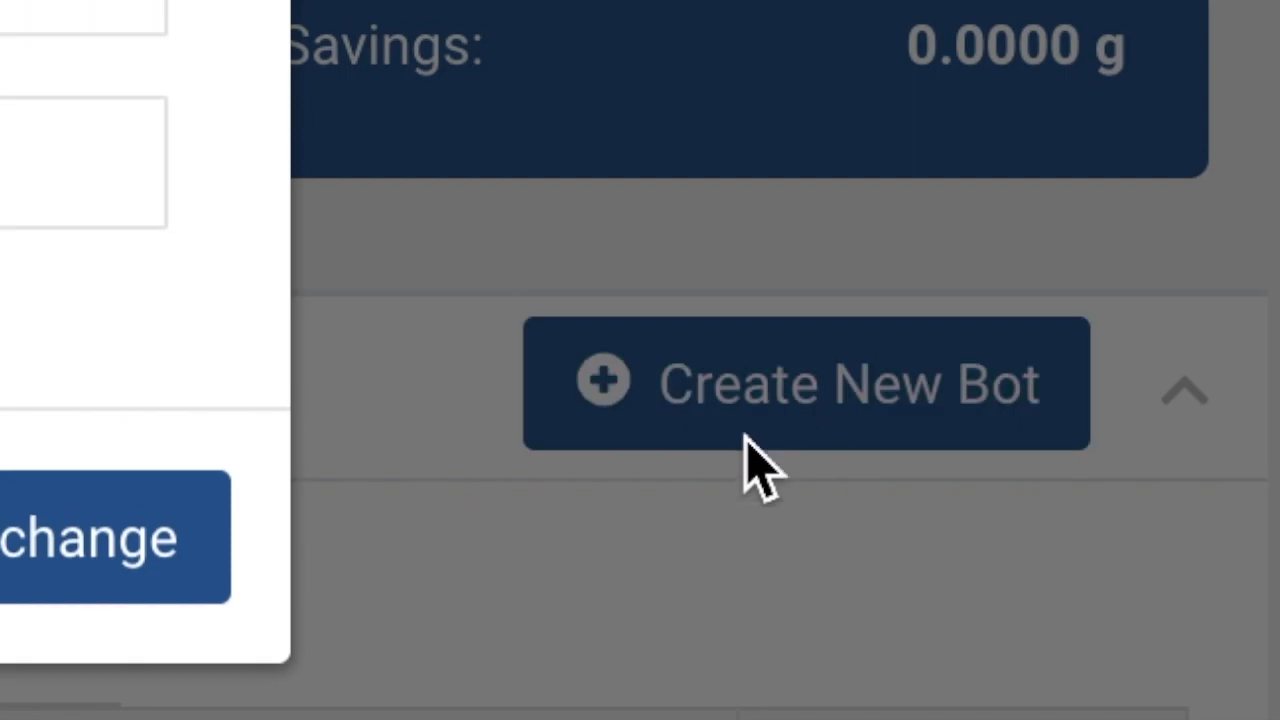
left_click(806, 381)
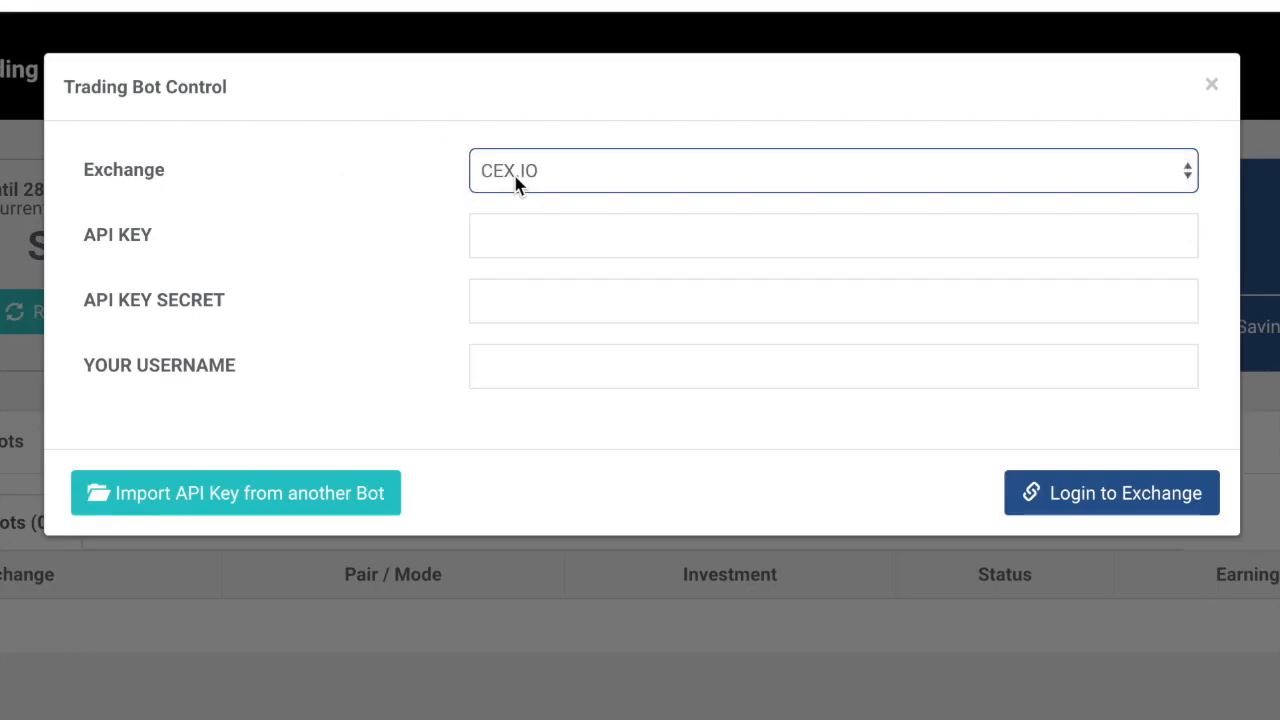
left_click(830, 170)
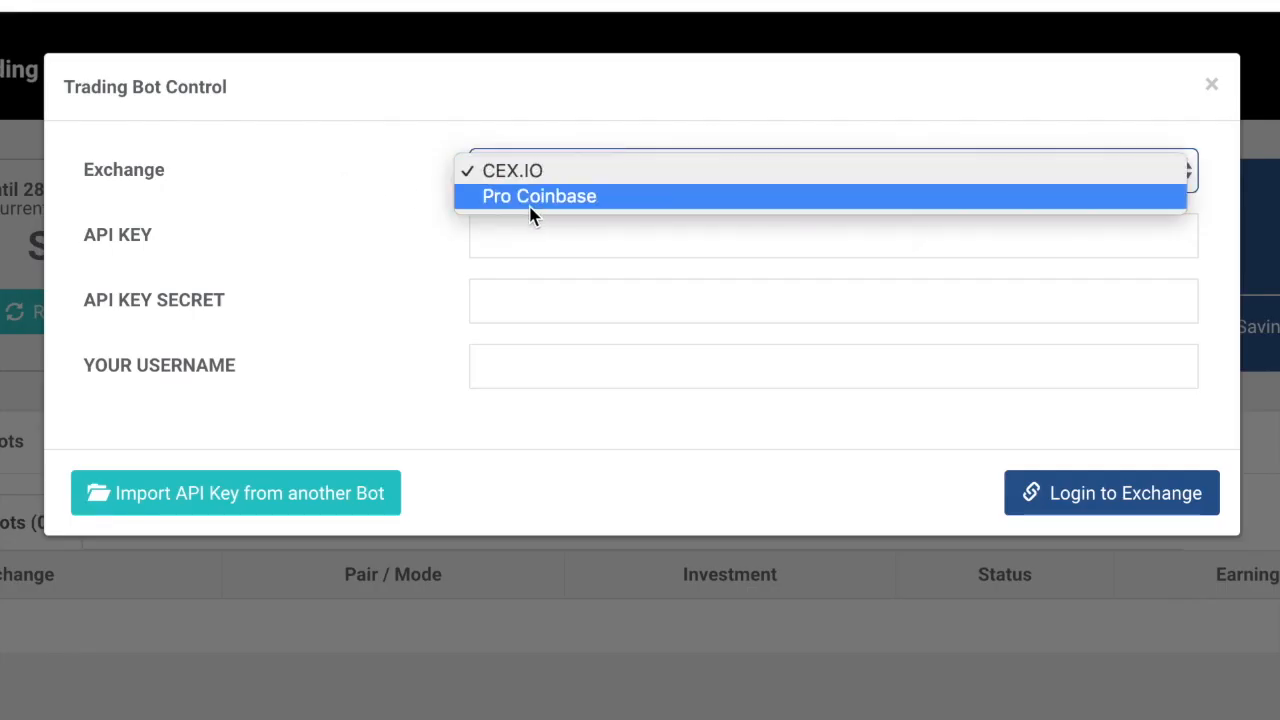
mouse_move(388, 203)
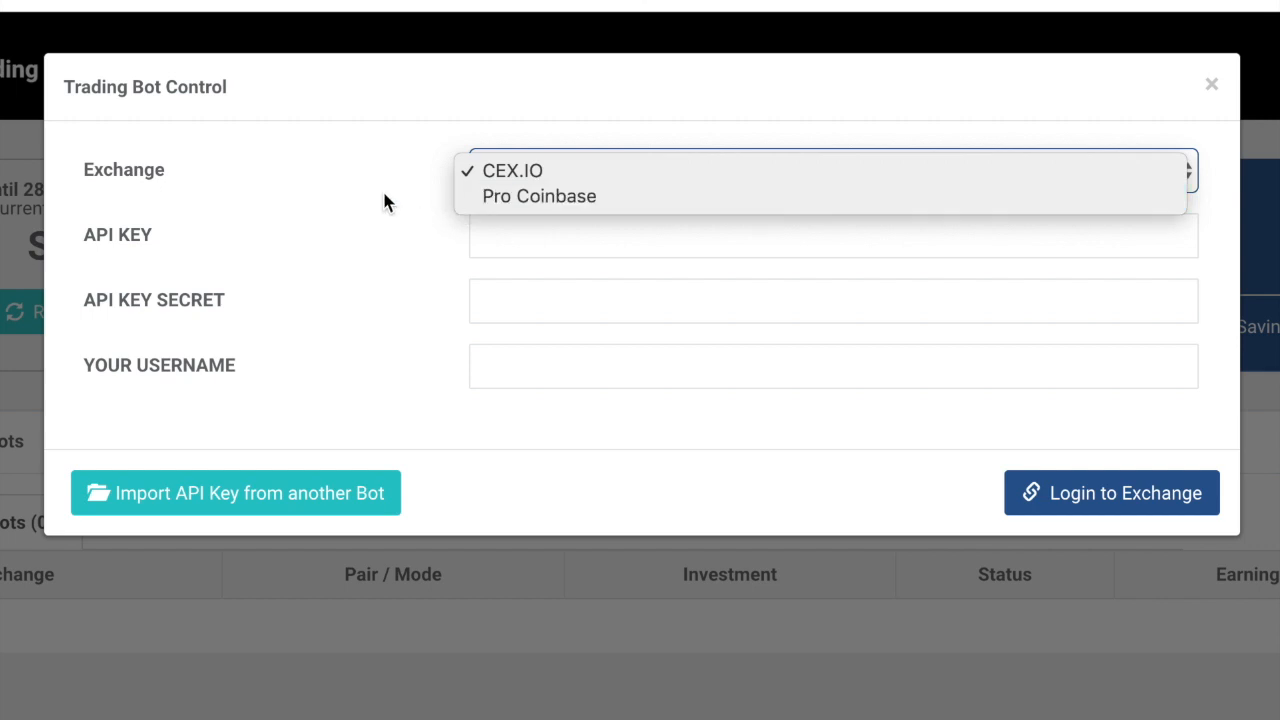
left_click(512, 170)
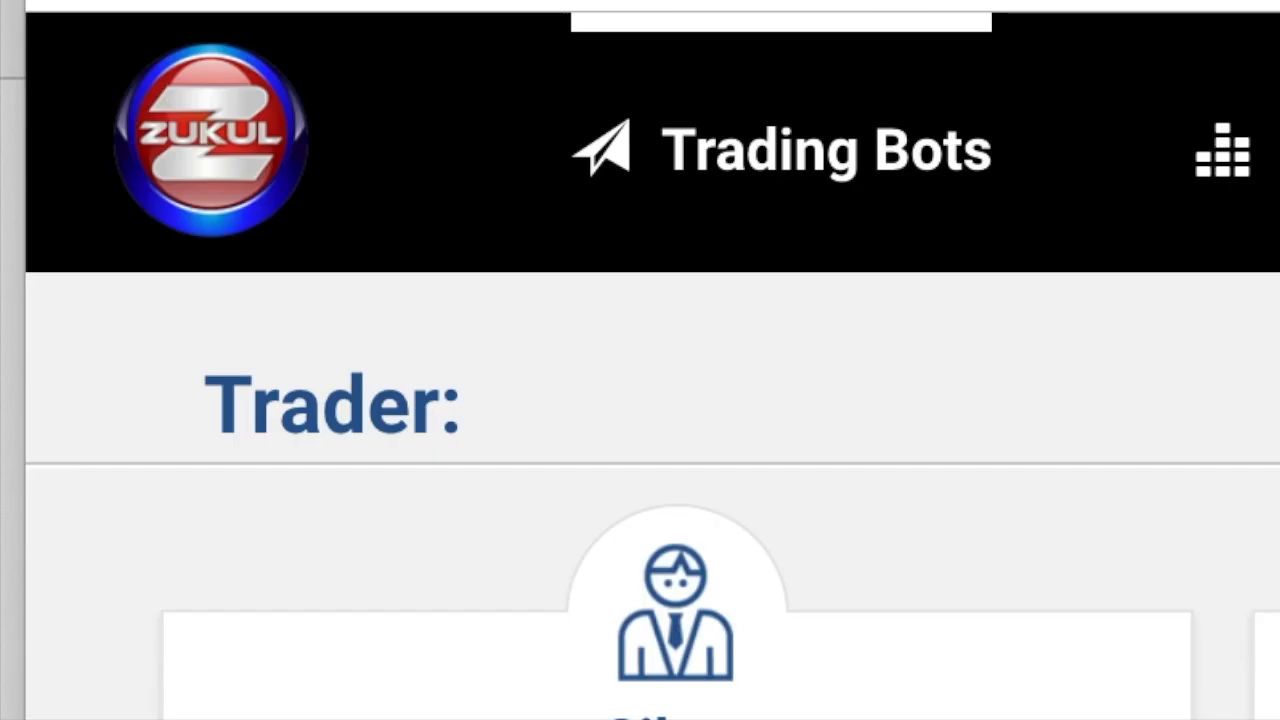
Open Getting Started from the Trading Bots menu.
left_click(1222, 150)
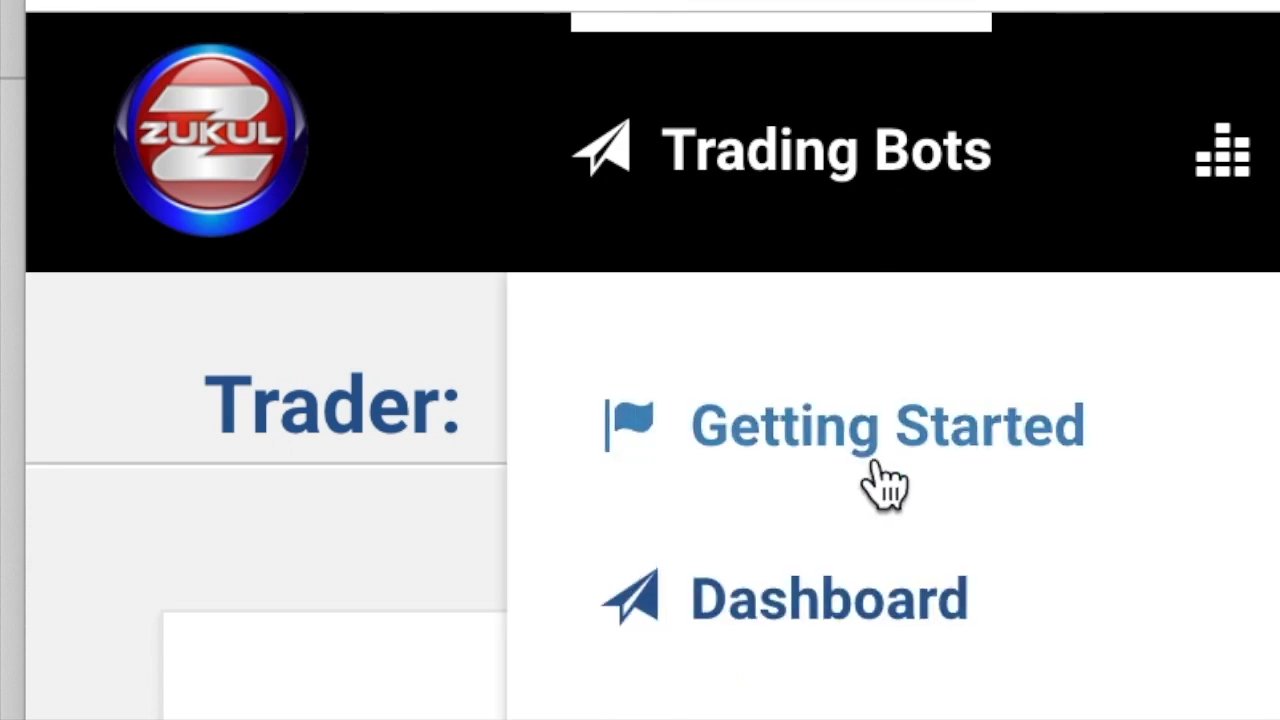
left_click(886, 425)
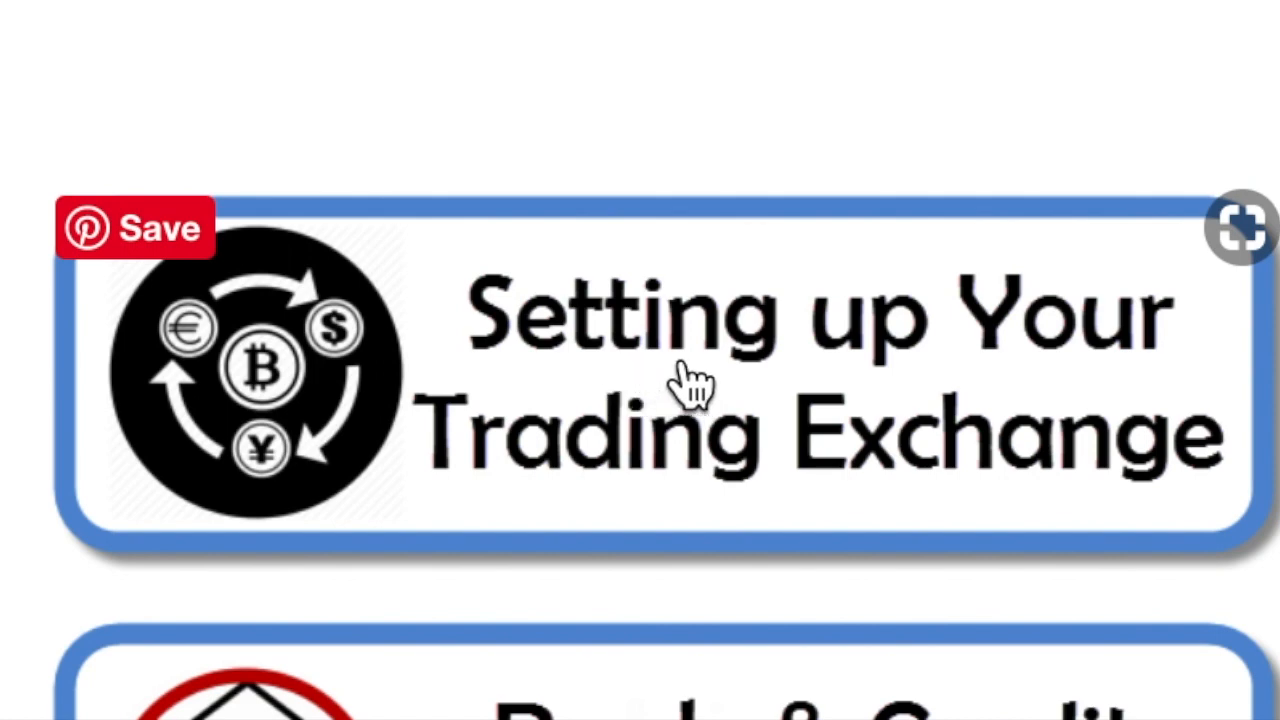
mouse_move(873, 470)
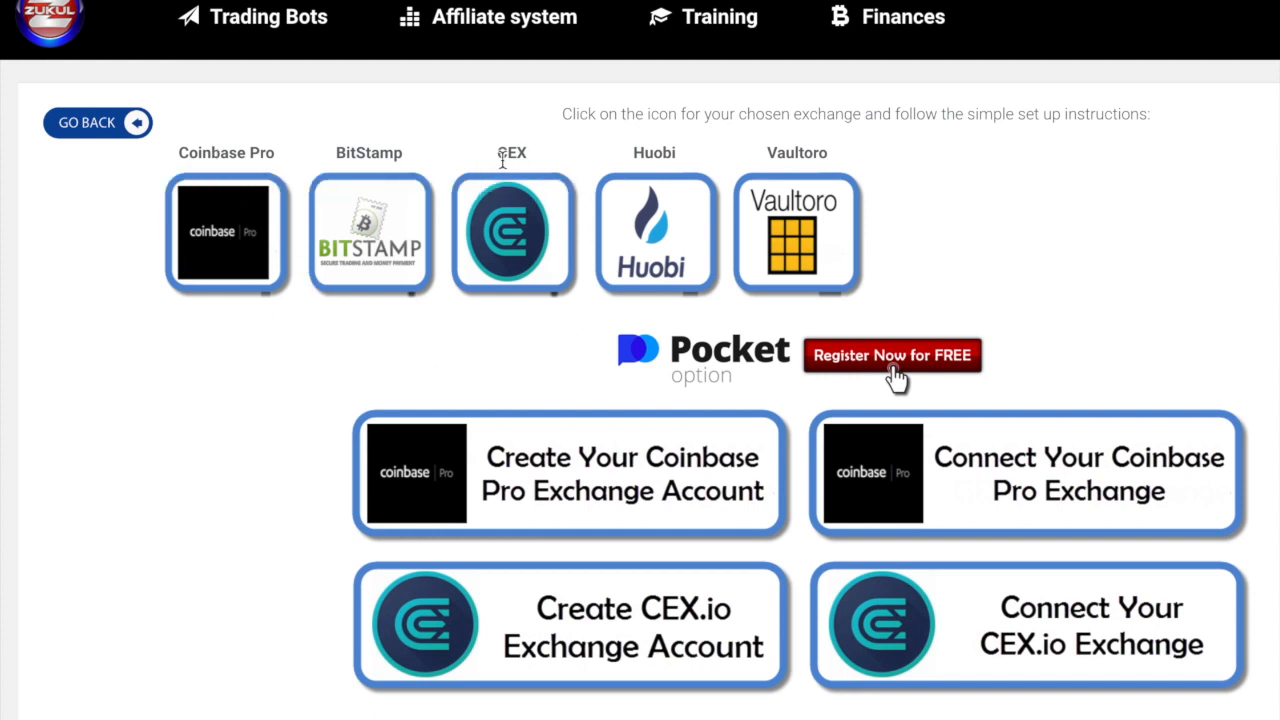
mouse_move(405, 405)
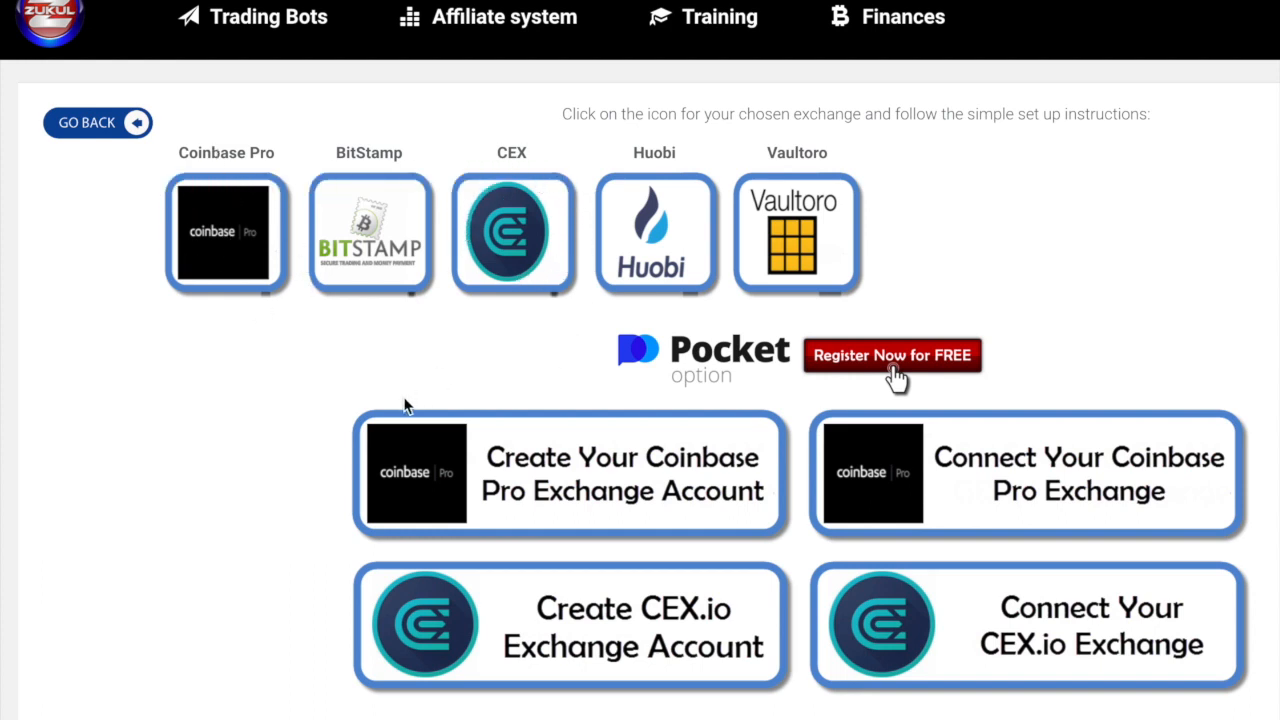
scroll("down", 3)
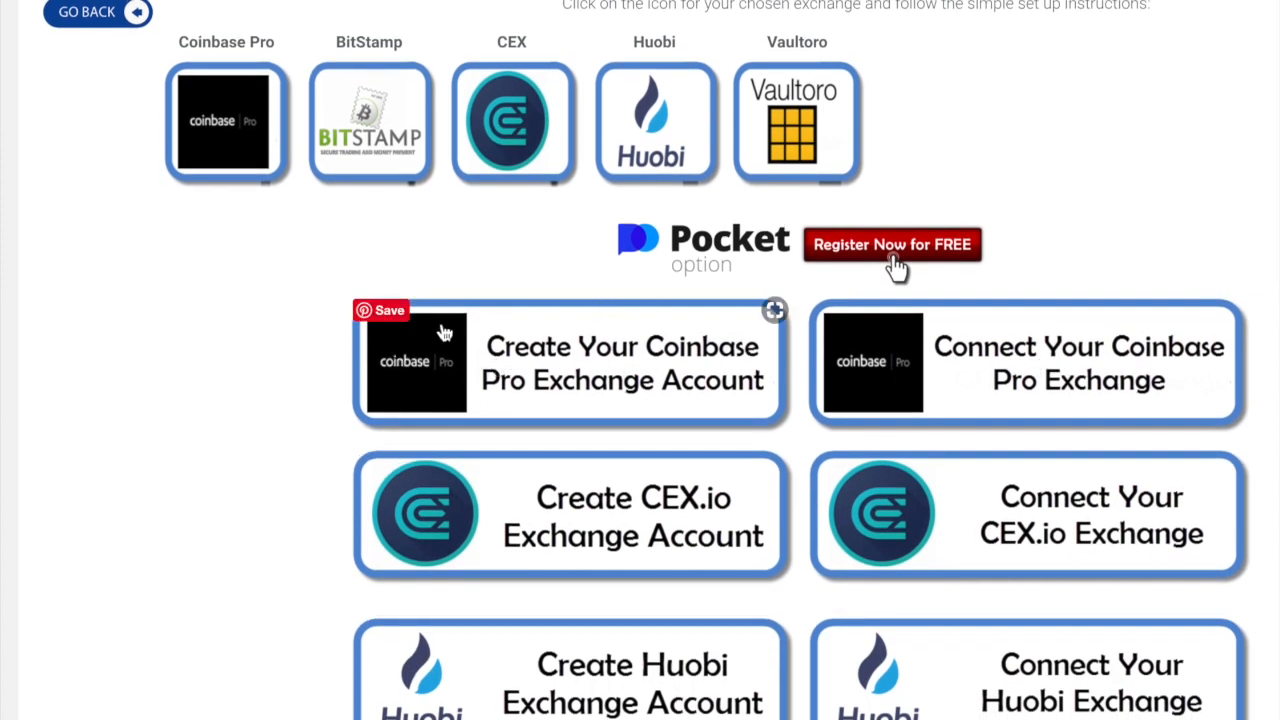
mouse_move(558, 350)
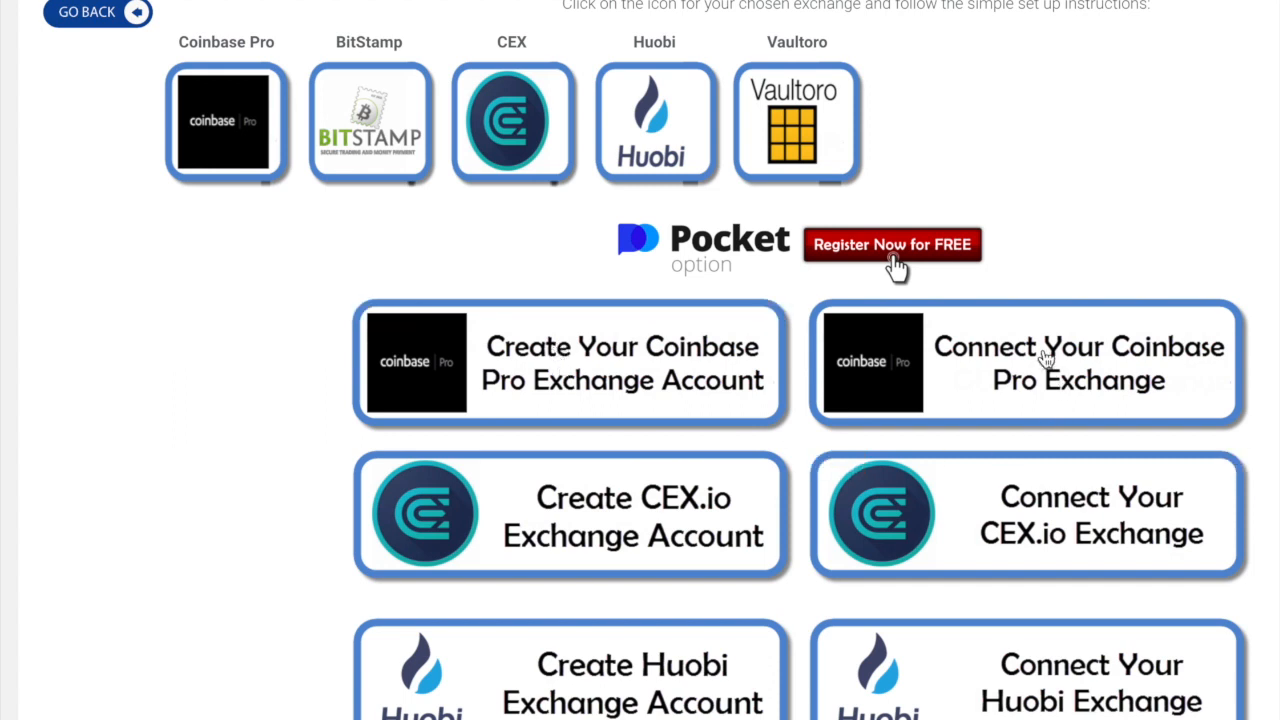
mouse_move(1088, 388)
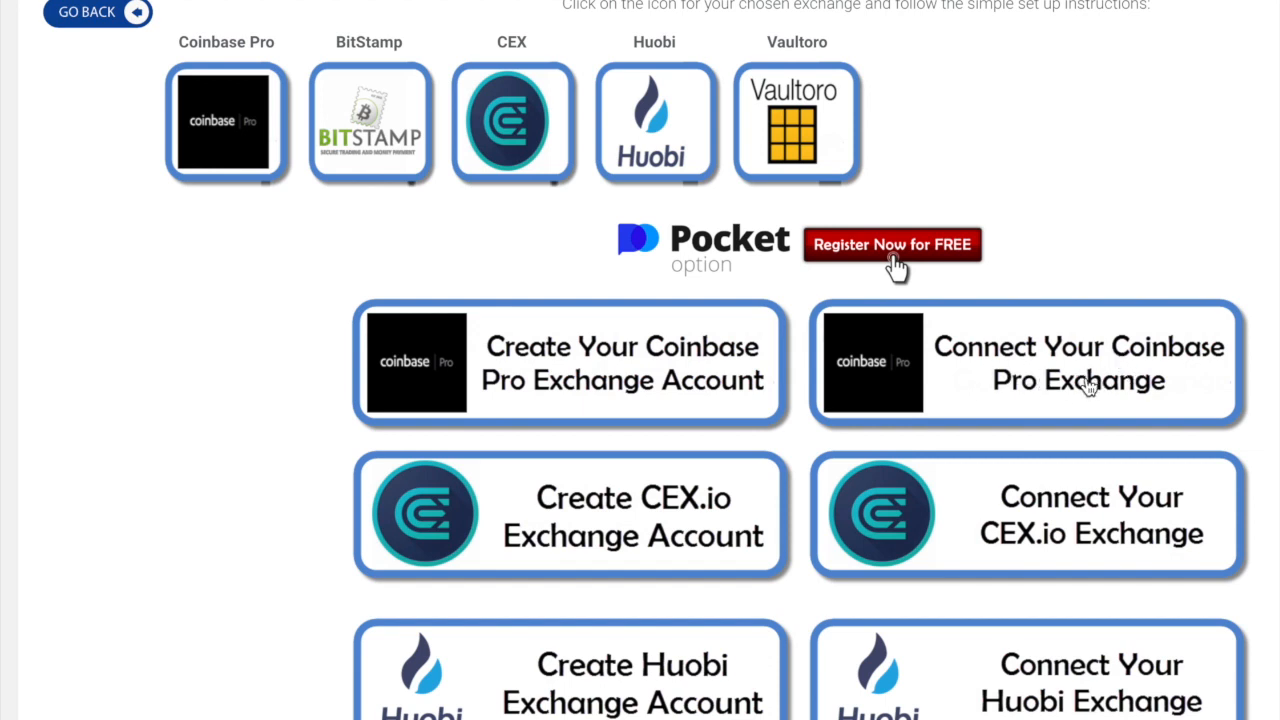
scroll("down", 3)
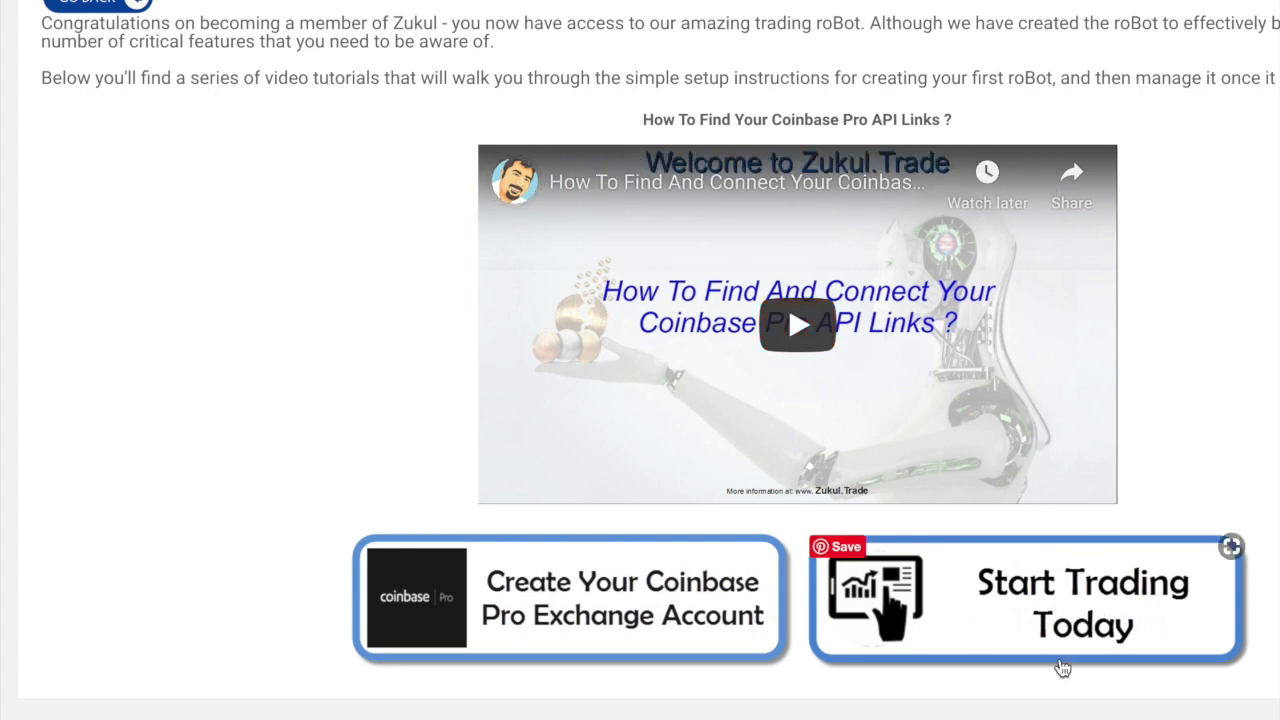
Scroll through the Coinbase Pro API links tutorial.
scroll("down", 3)
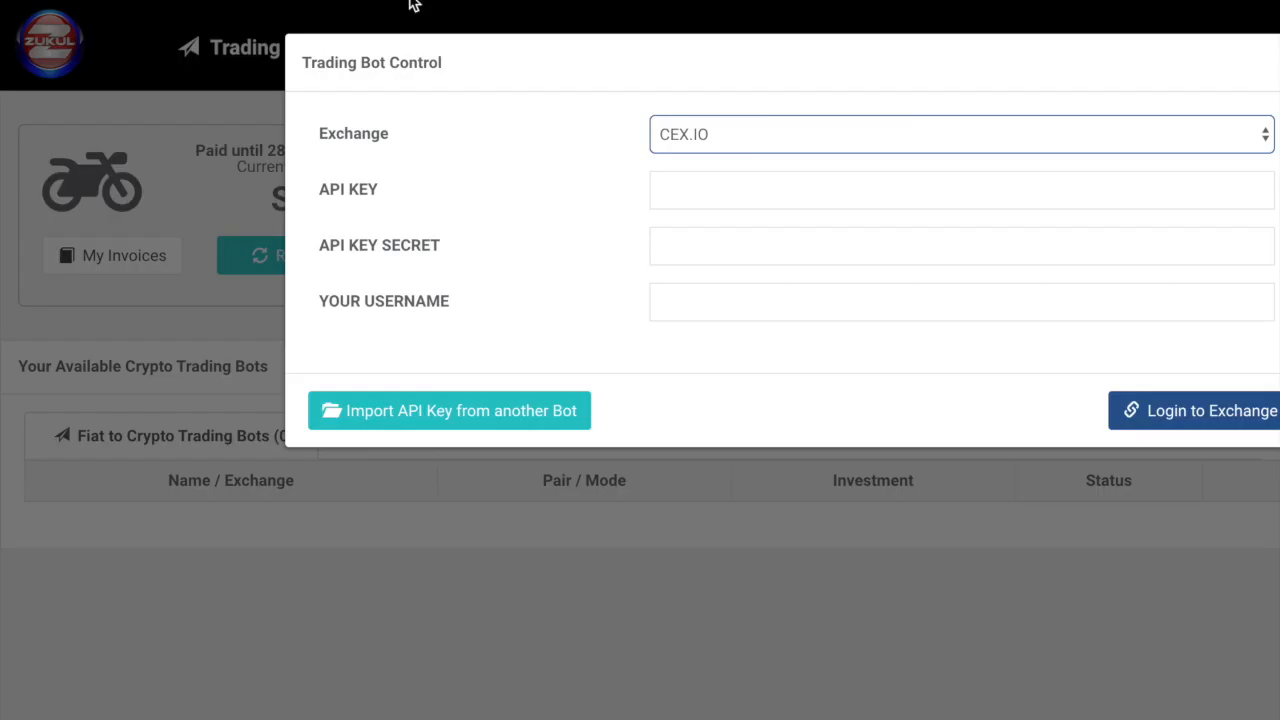
Close the Trading Bot Control dialog and return to the Trader dashboard.
left_click(268, 47)
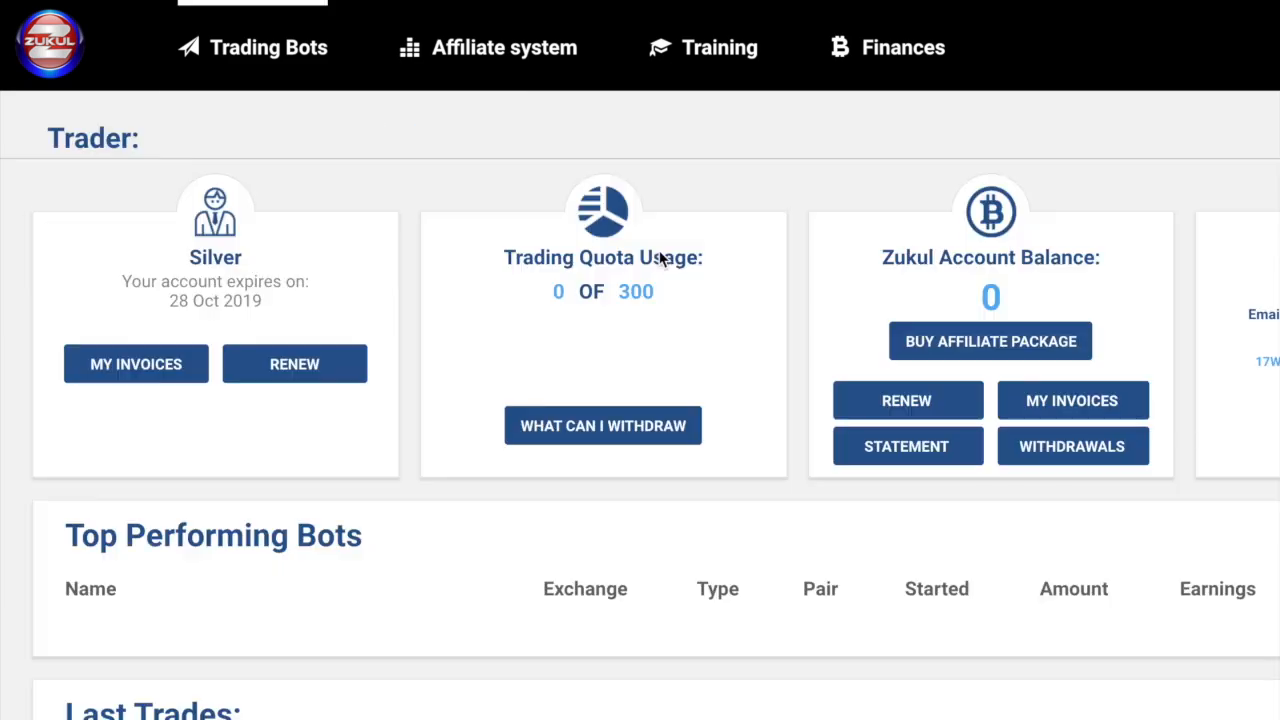
left_click(267, 47)
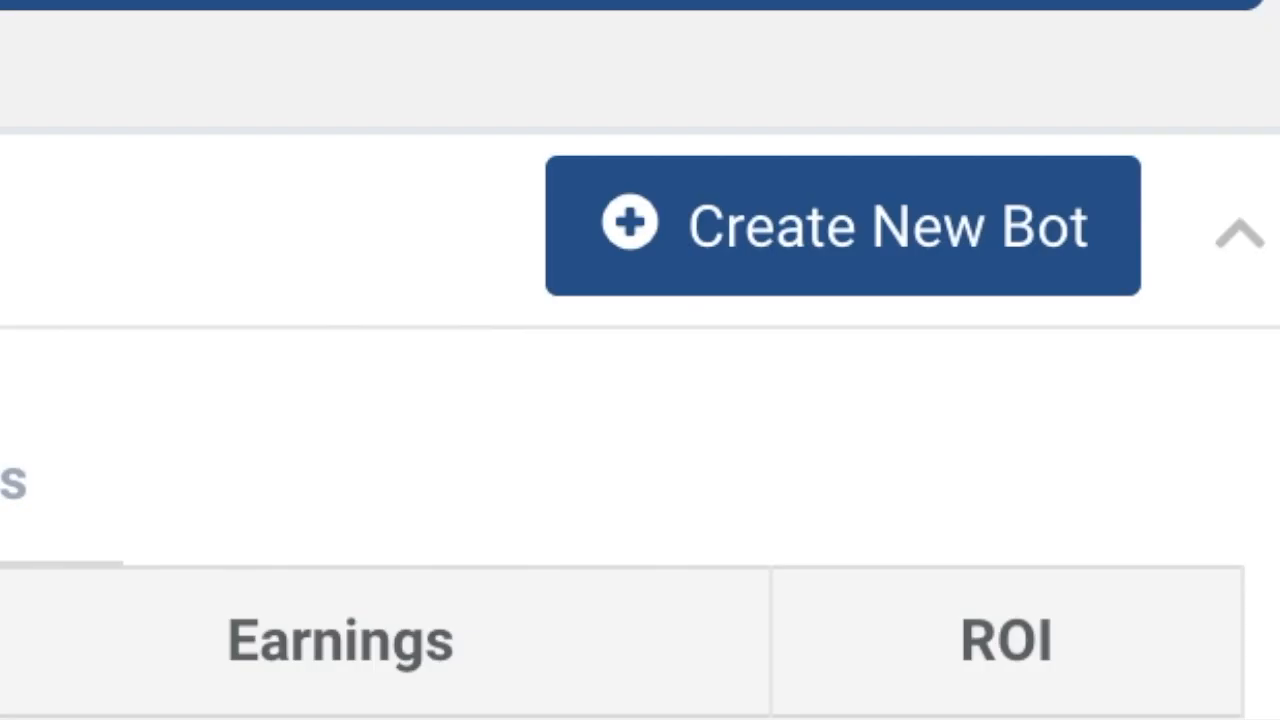
Open the Trading Bot Control form with Create New Bot.
left_click(843, 224)
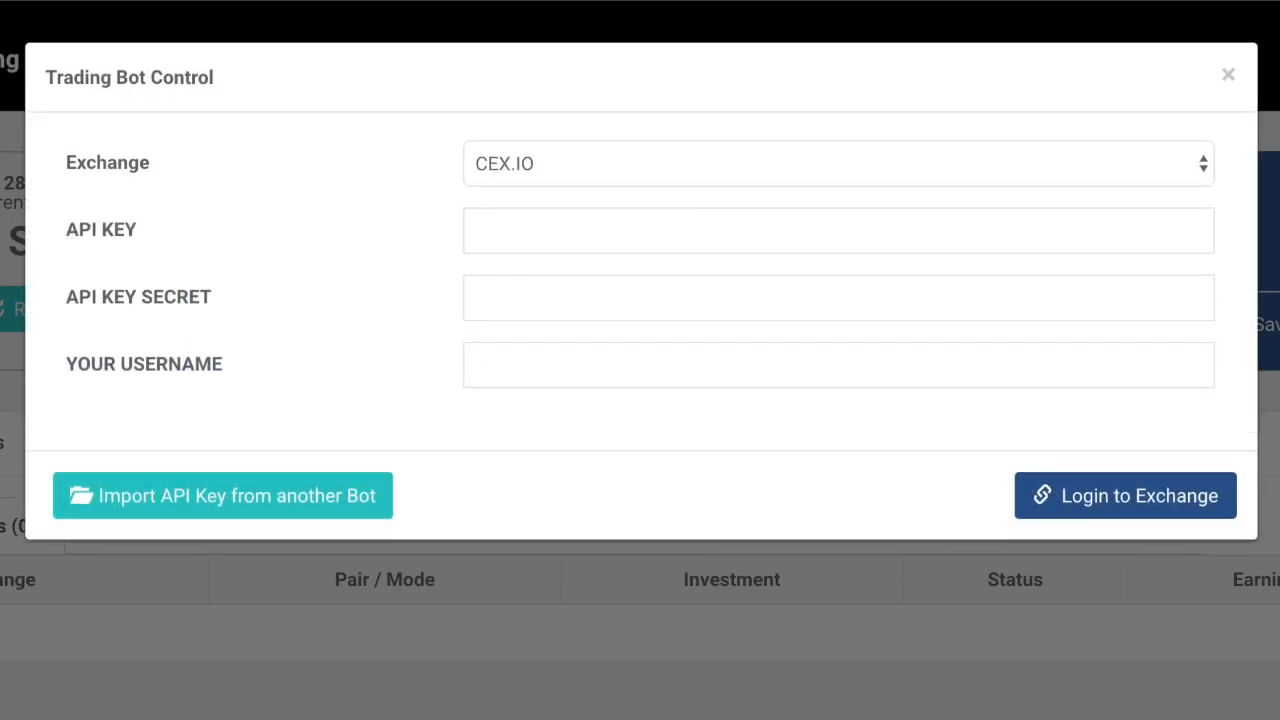
mouse_move(250, 420)
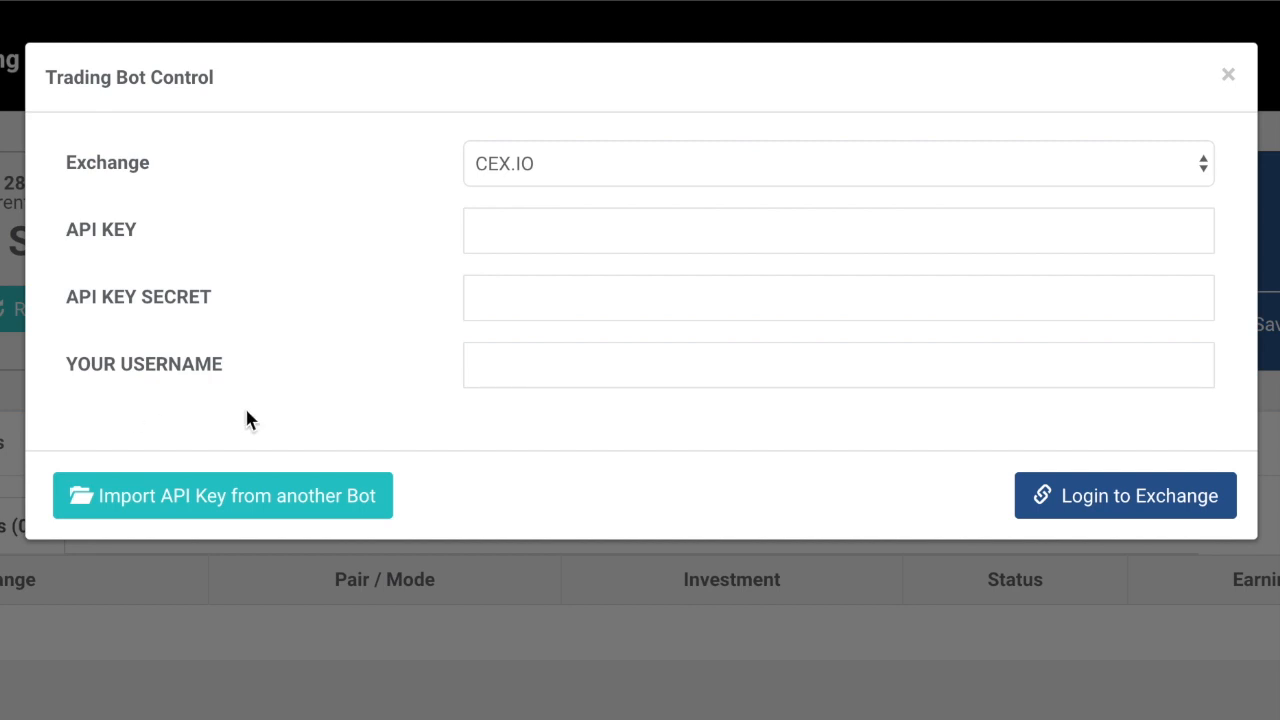
mouse_move(975, 472)
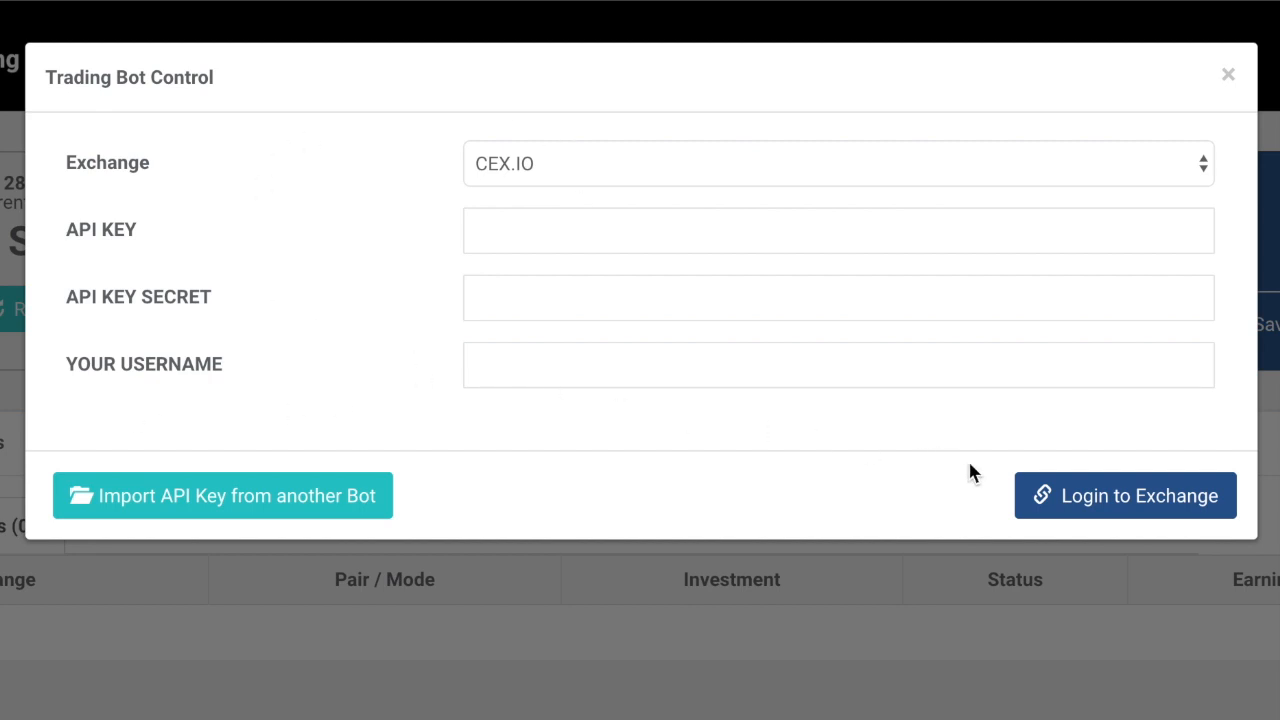